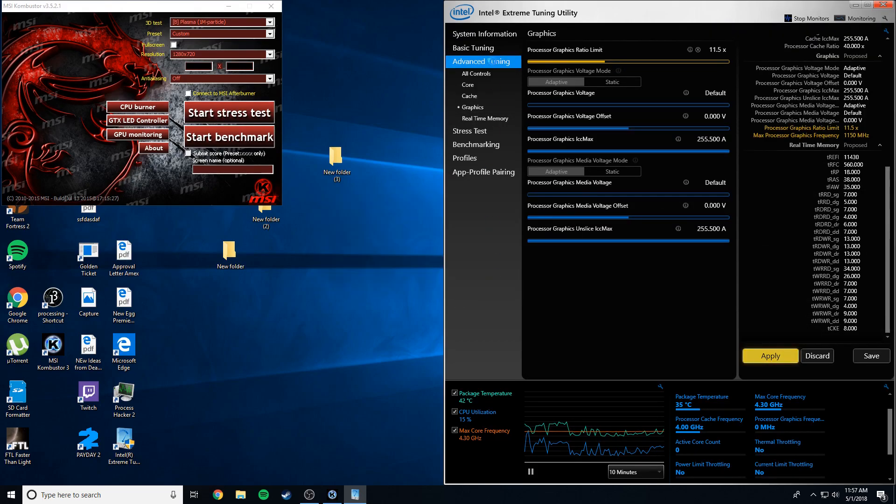
Step: Show the System Information summary with the i5-8600K, UHD Graphics 630, 16 GB memory and motherboard
{"action": "left_click", "coordinate": [484, 34]}
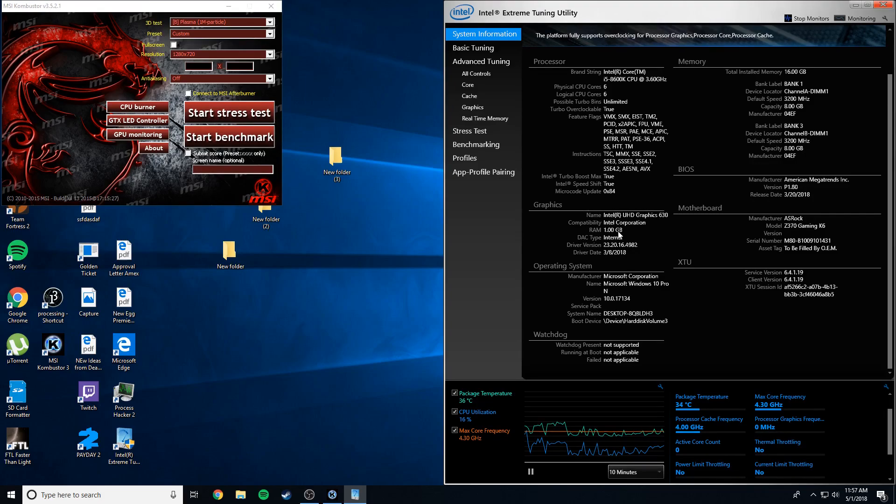
{"action": "mouse_move", "coordinate": [625, 202]}
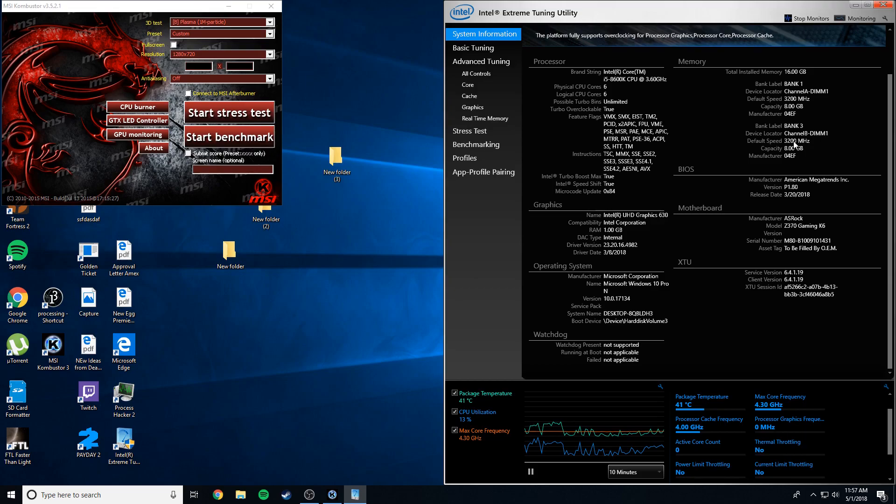
{"action": "mouse_move", "coordinate": [263, 107]}
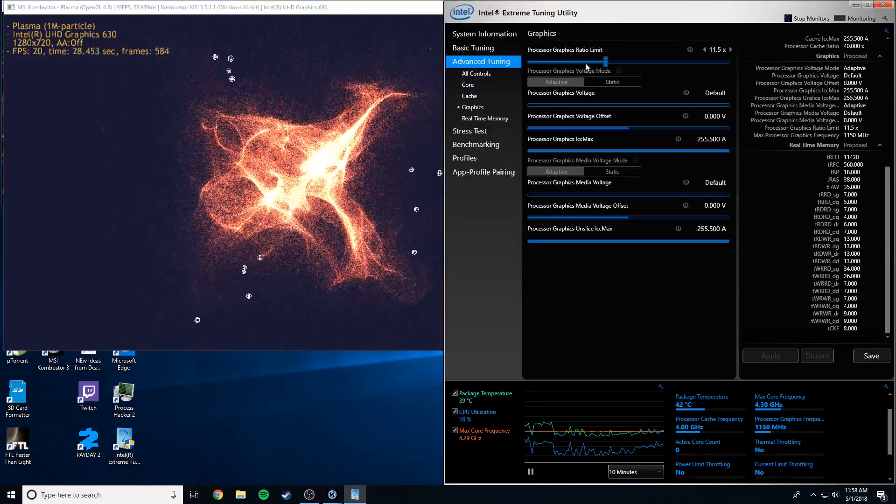
Step: Set the Processor Graphics Ratio Limit to 13.0x (~1299 MHz), apply it and continue past the watchdog warning
{"action": "left_click_drag", "start_coordinate": [605, 62], "coordinate": [611, 61]}
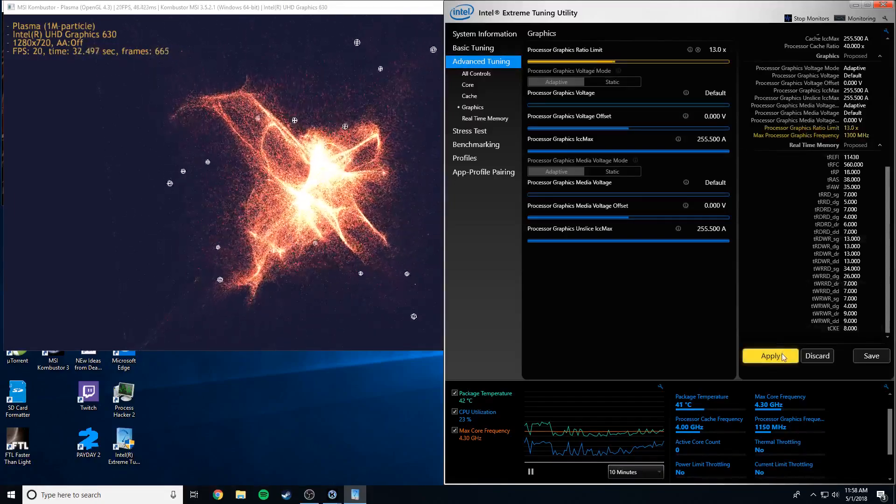
{"action": "left_click", "coordinate": [770, 356]}
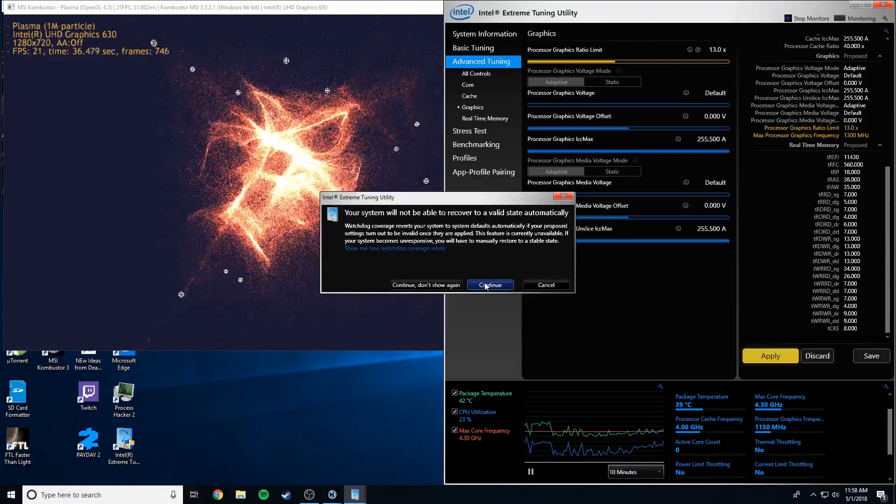
{"action": "left_click", "coordinate": [488, 284]}
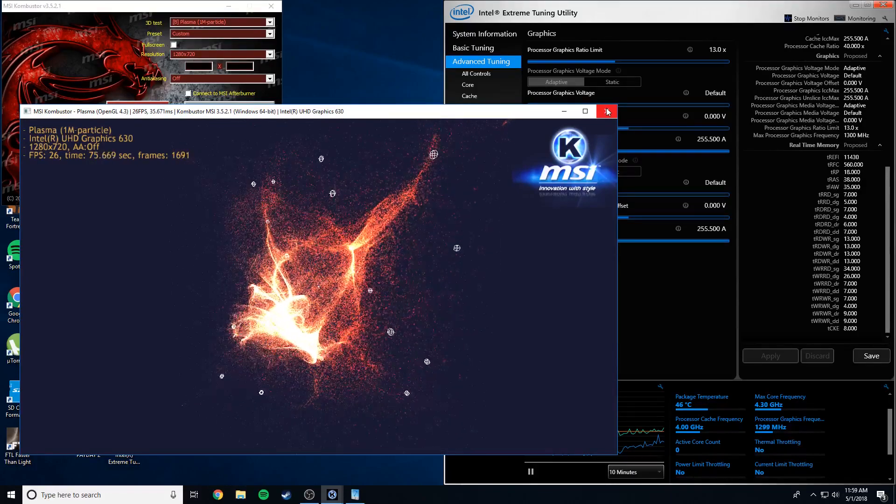
Step: Close Plasma, revert to 11.5x, then run and close Tessellated Spheres X64 at 1280x720 (~59 FPS)
{"action": "left_click", "coordinate": [607, 111]}
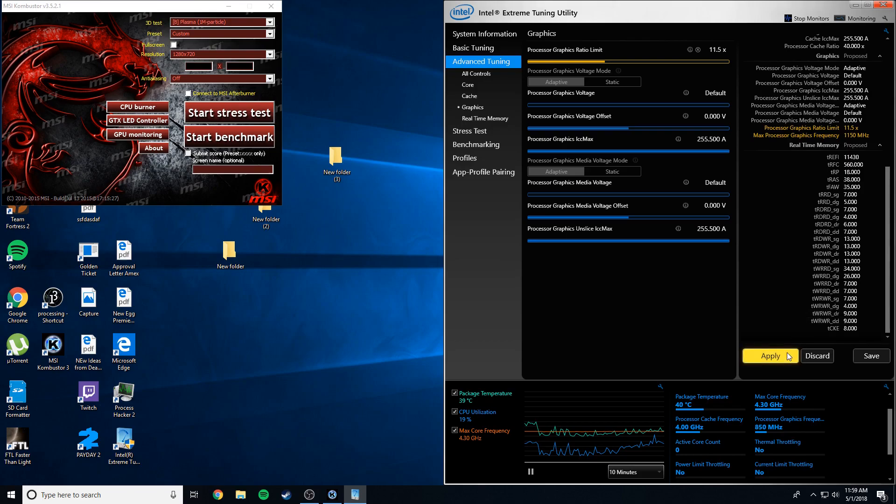
{"action": "left_click", "coordinate": [770, 356]}
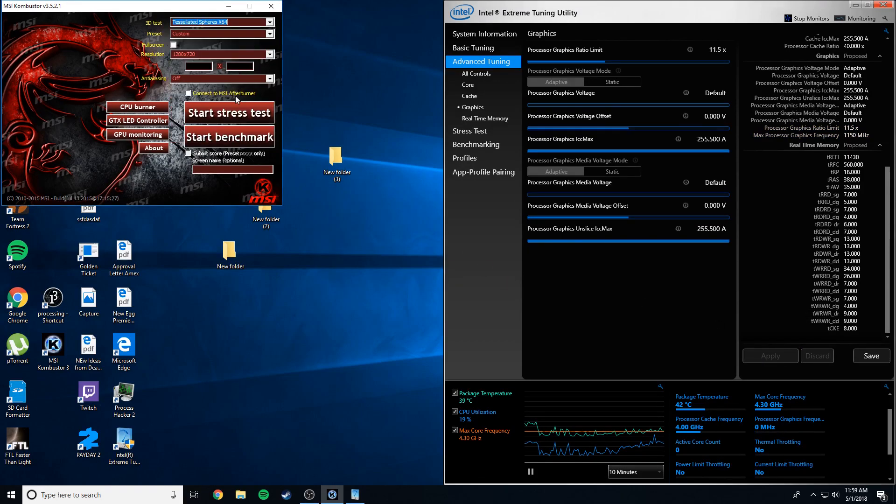
{"action": "left_click", "coordinate": [229, 137]}
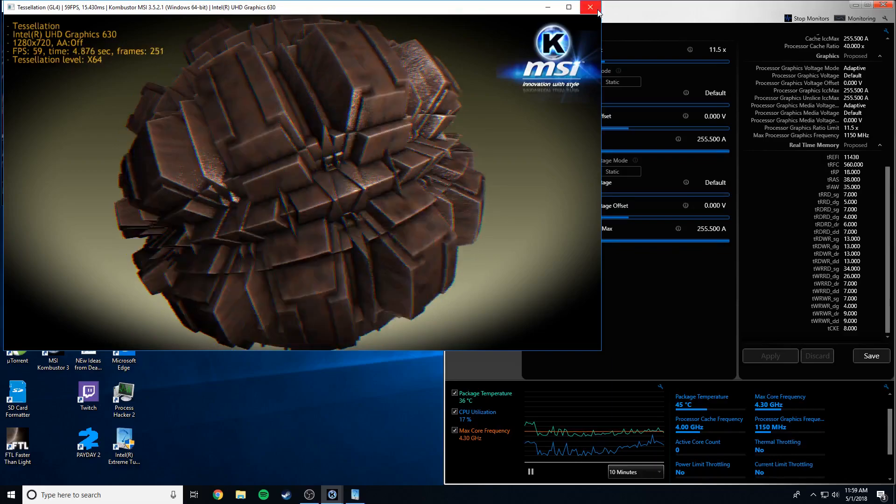
{"action": "left_click", "coordinate": [590, 7]}
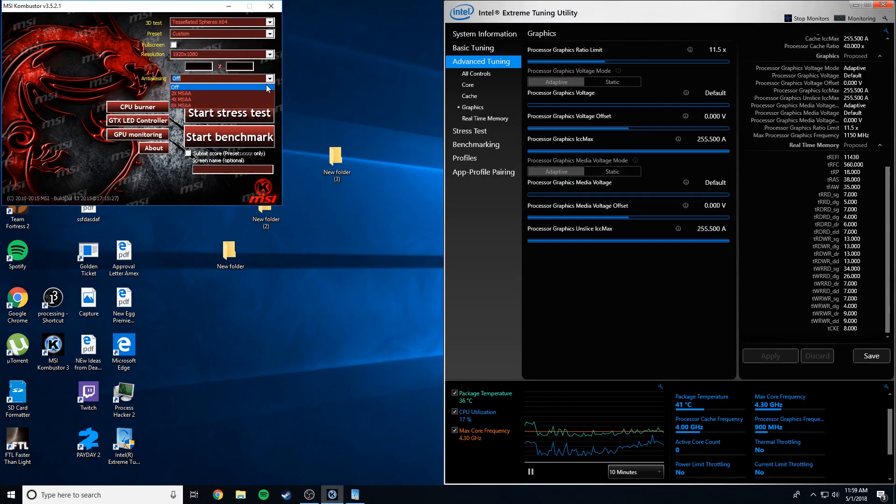
Step: Start Tessellated Spheres X64 at 1920x1080 with 2X MSAA anti-aliasing (~17–18 FPS)
{"action": "left_click", "coordinate": [230, 137]}
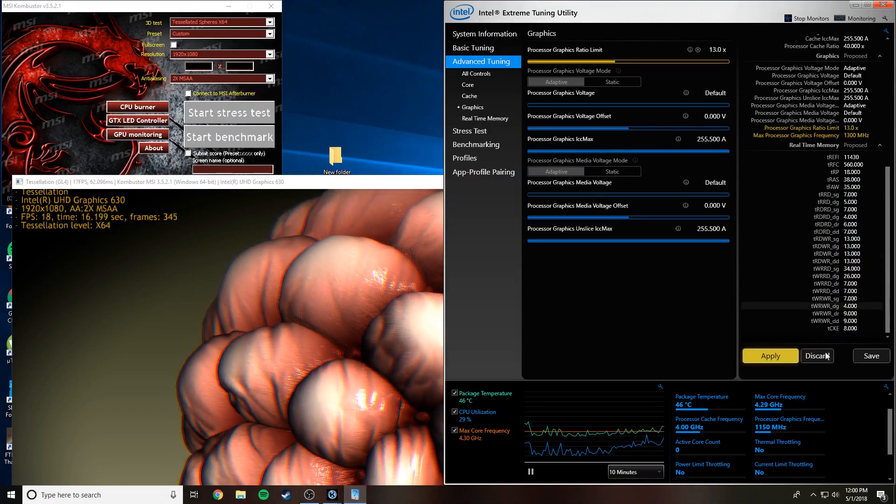
Step: Apply the 13.0x graphics ratio (1300 MHz max) and continue past the watchdog coverage warning
{"action": "left_click", "coordinate": [769, 356]}
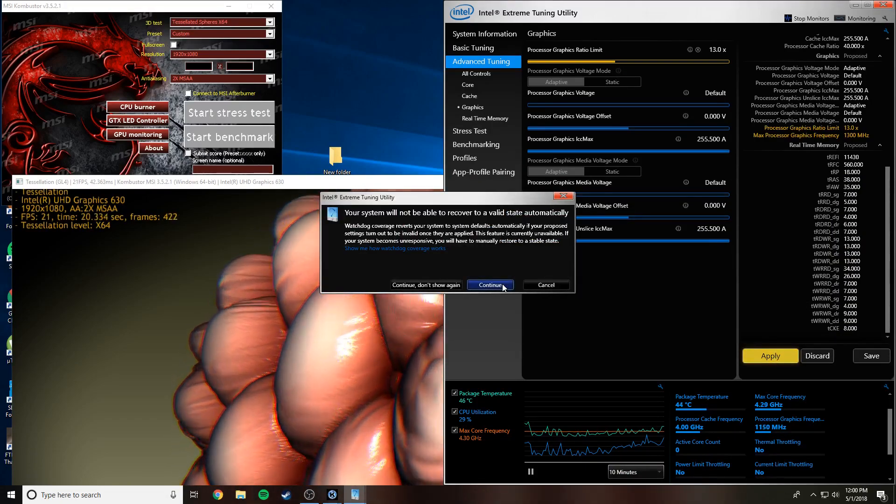
{"action": "left_click", "coordinate": [489, 284]}
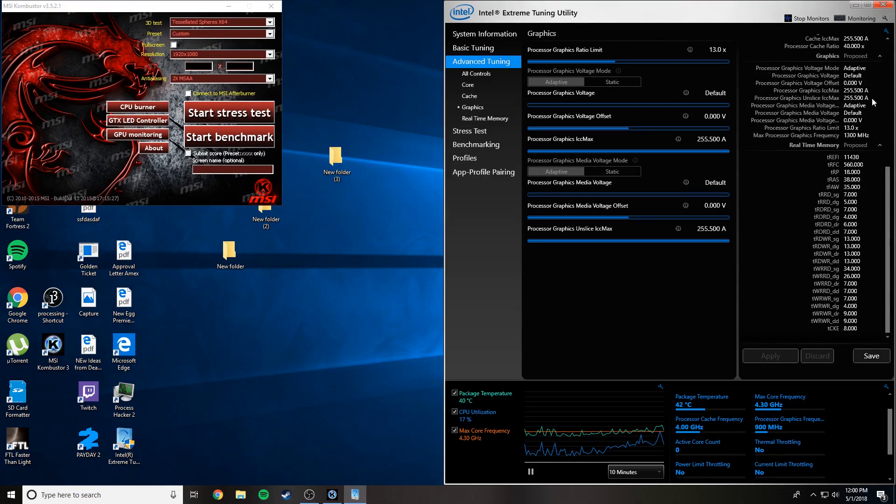
Step: Maximize XTU so monitoring shows memory use, 22 W package power and 34 °C graphics temperature
{"action": "left_click", "coordinate": [616, 59]}
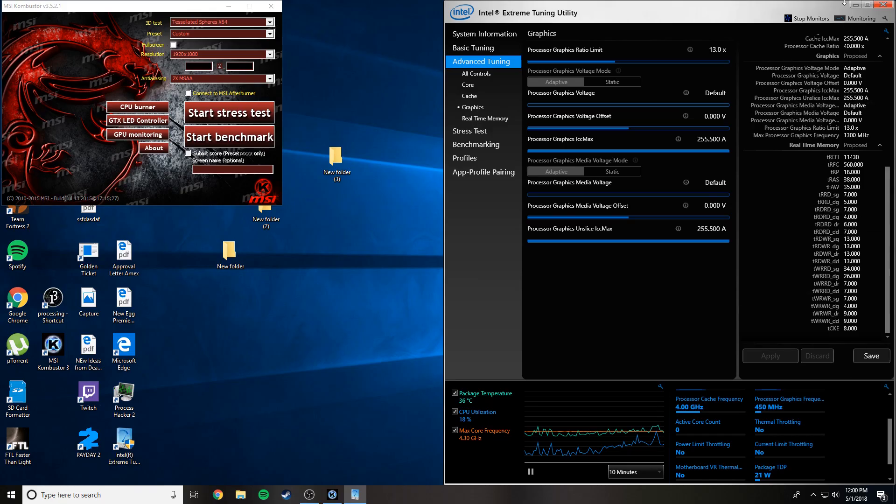
{"action": "left_click", "coordinate": [872, 6]}
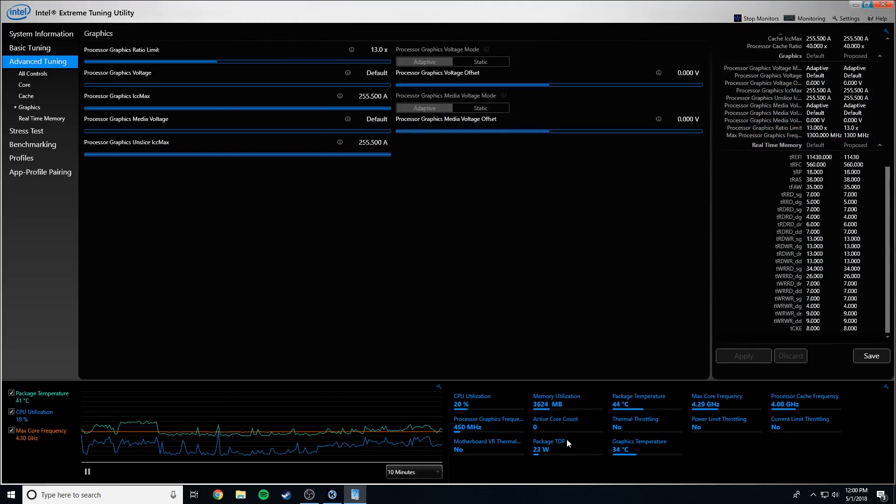
{"action": "mouse_move", "coordinate": [718, 419]}
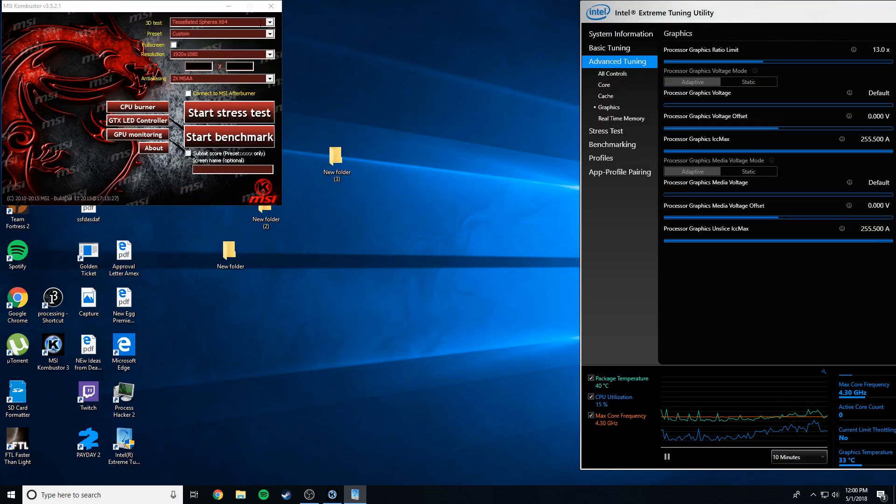
Step: Select Lakes of Titan v1 X64 and run it at 1920x1080 with 2X MSAA (~15 FPS), leaving a ratio change pending
{"action": "left_click", "coordinate": [220, 22]}
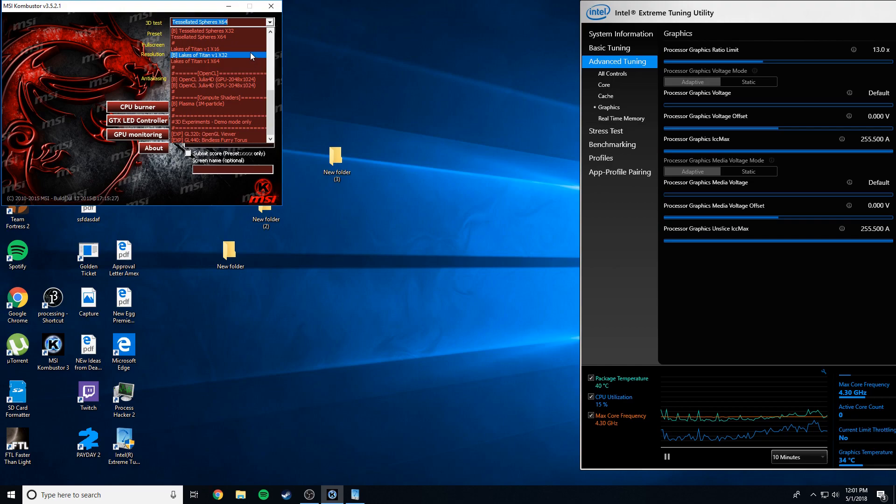
{"action": "left_click", "coordinate": [206, 61]}
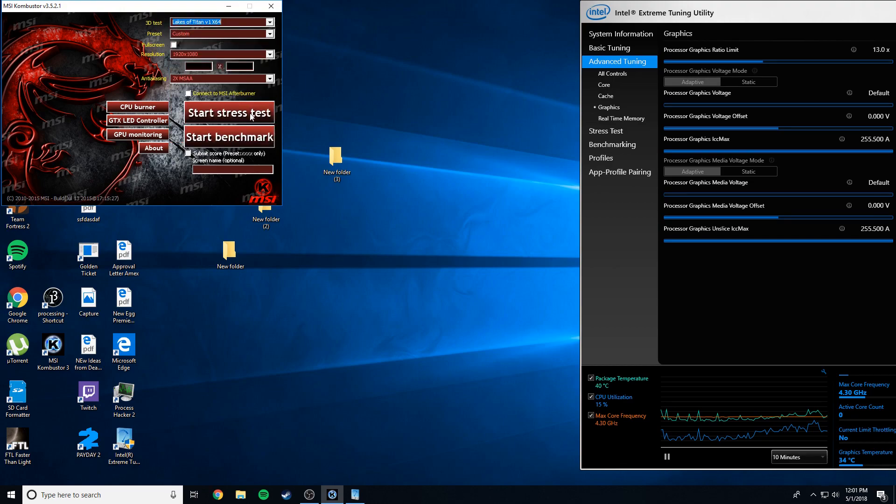
{"action": "left_click", "coordinate": [230, 113]}
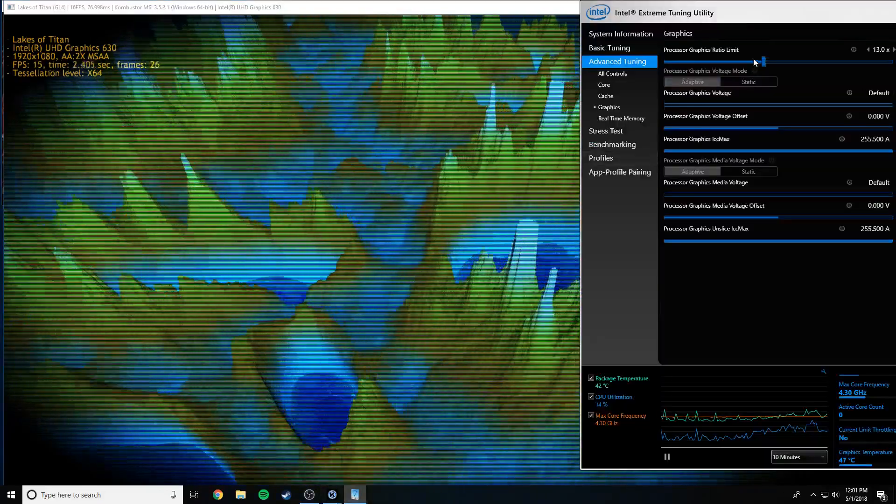
{"action": "left_click_drag", "start_coordinate": [762, 61], "coordinate": [757, 62]}
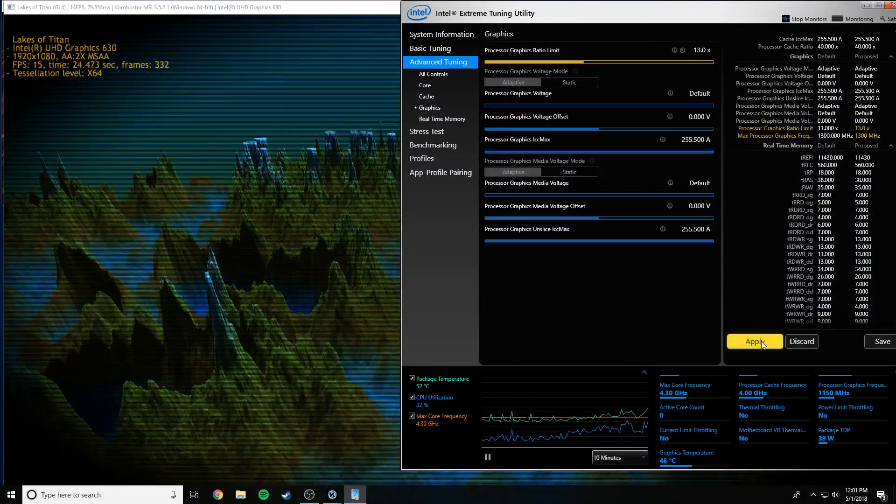
Step: Commit the pending 13.0x graphics ratio (1300 MHz max) so no settings remain unapplied
{"action": "left_click", "coordinate": [755, 342]}
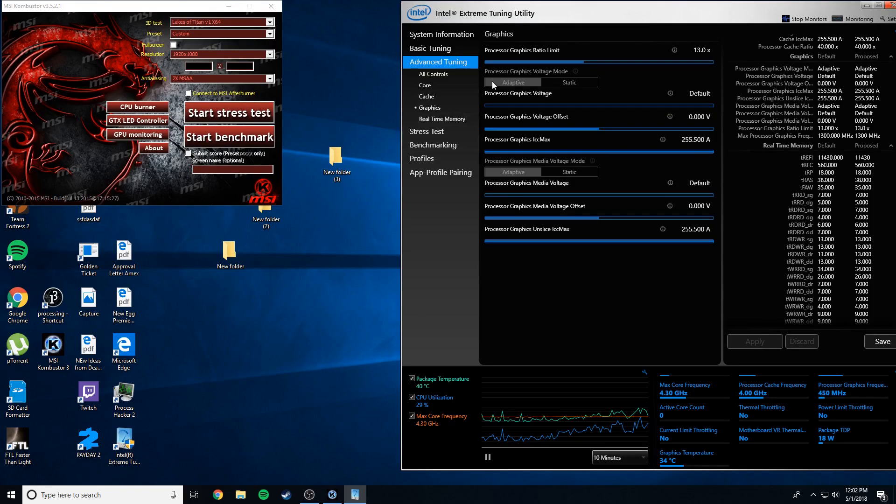
{"action": "left_click", "coordinate": [599, 62]}
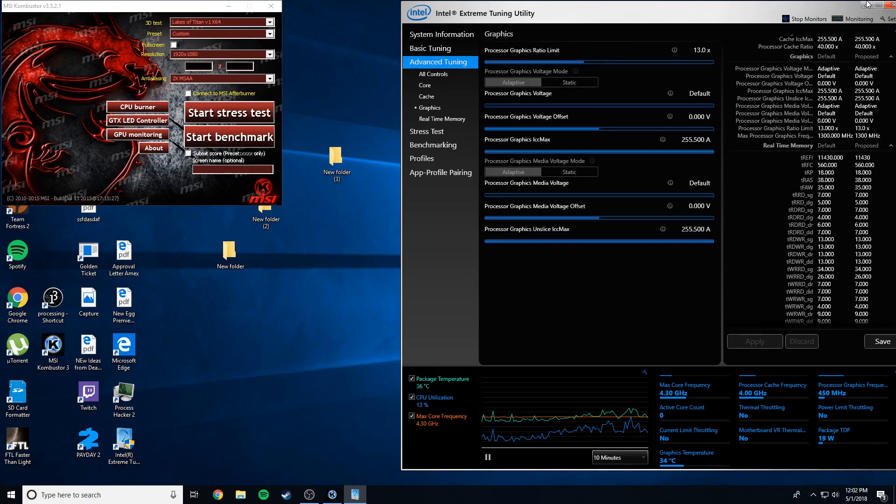
{"action": "left_click", "coordinate": [309, 495]}
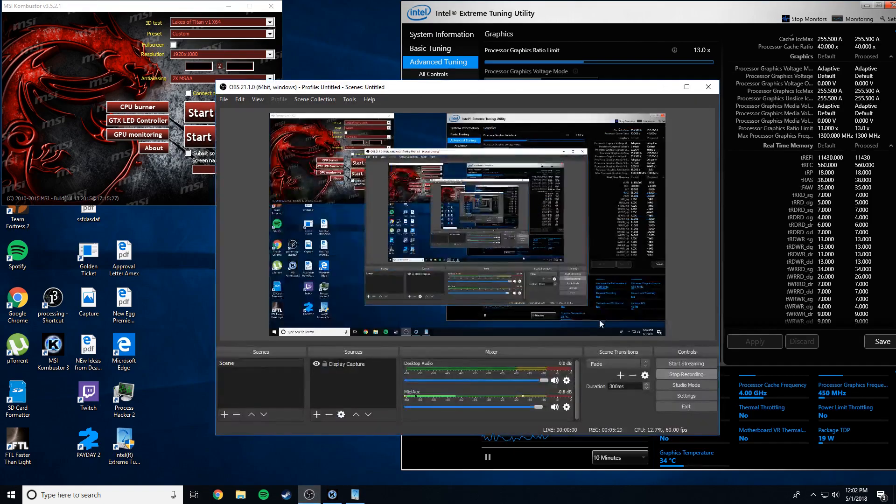